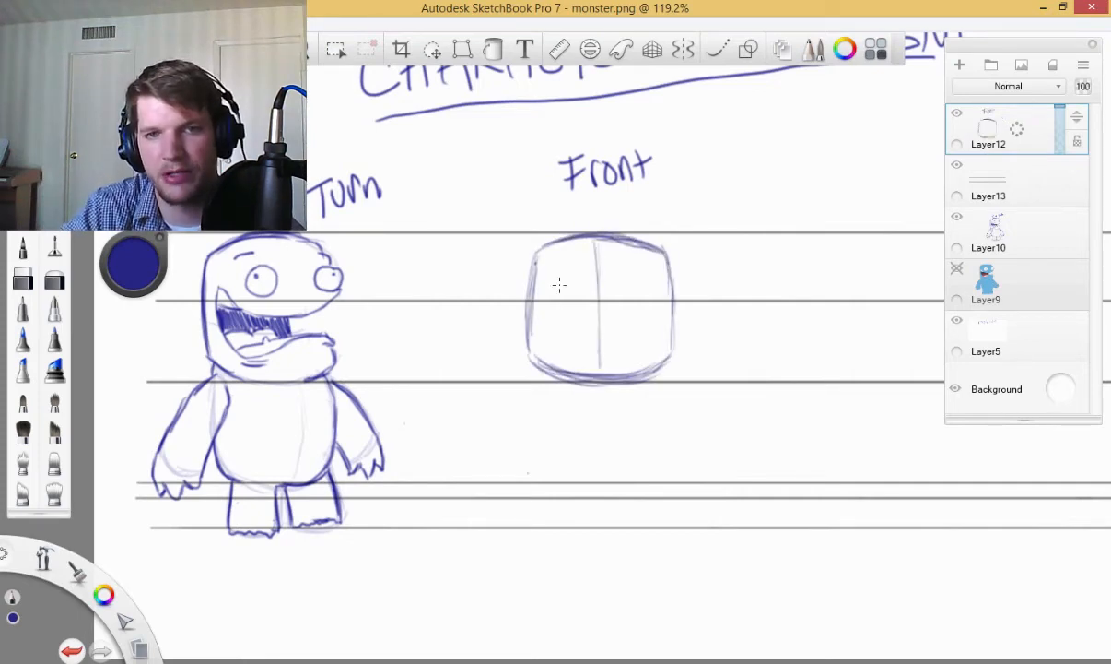
Sketch two round eyes and a wide detailed mouth on the front-view head outline
drag(549, 281, 568, 291)
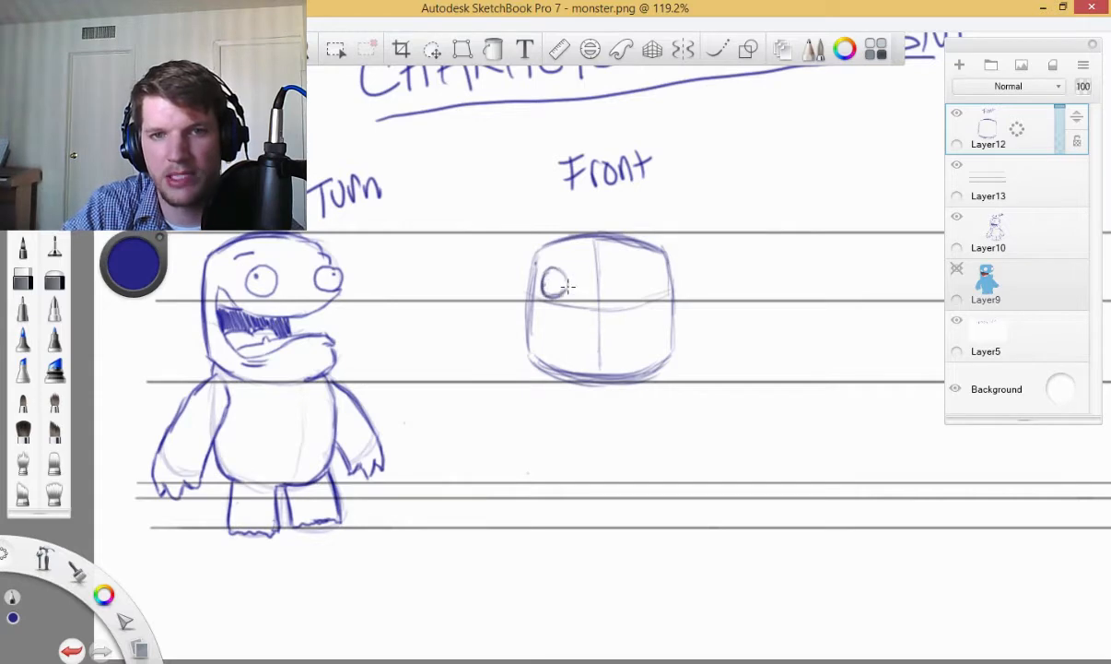
drag(627, 280, 664, 291)
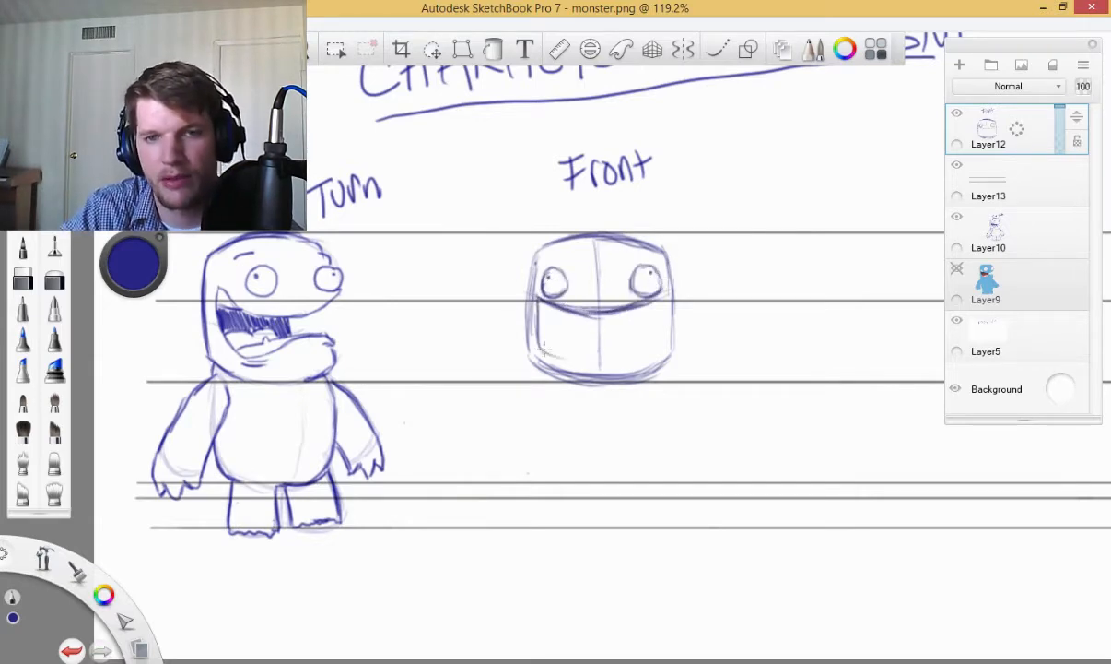
drag(553, 332, 664, 335)
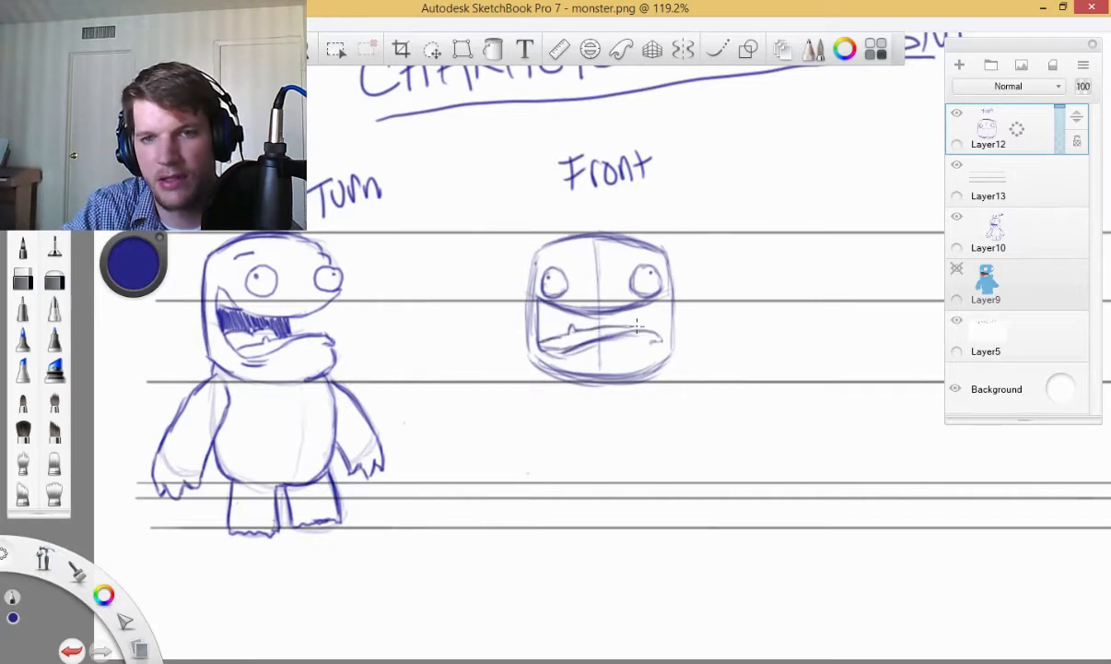
drag(571, 329, 654, 329)
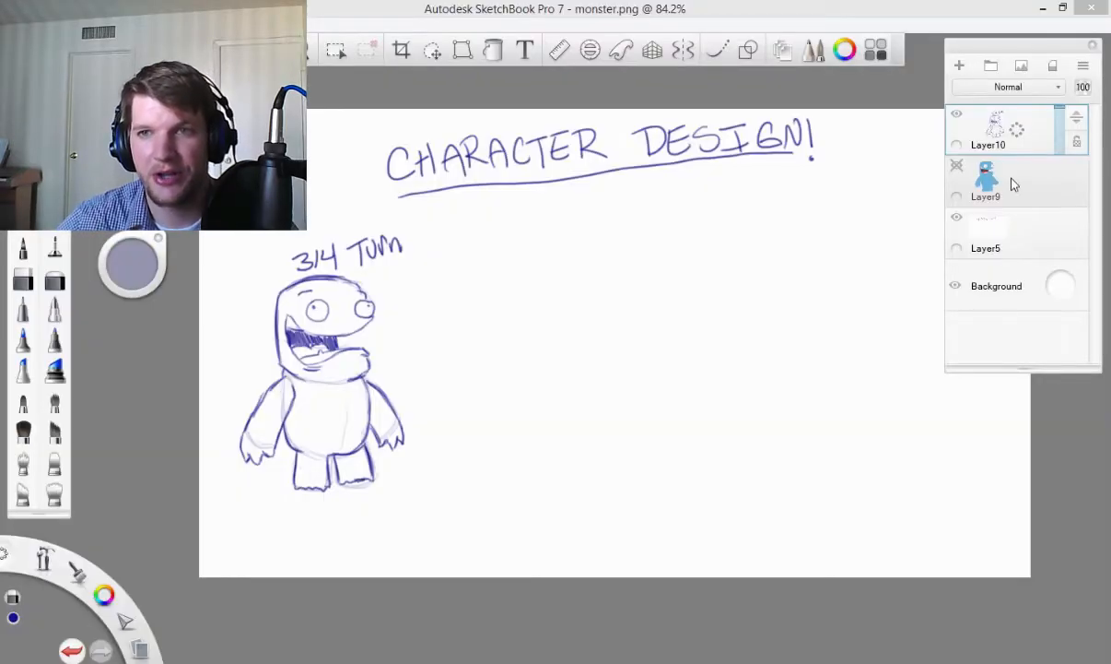
Add a new layer in the Layer Editor for the 'Front' label
click(959, 64)
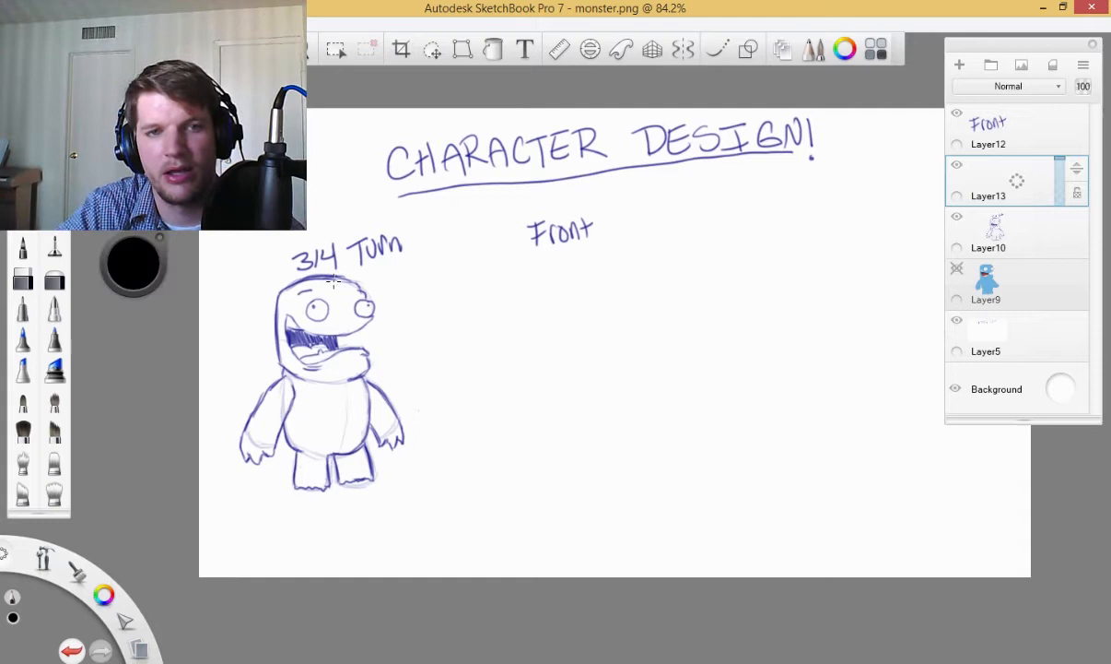
mouse_move(598, 243)
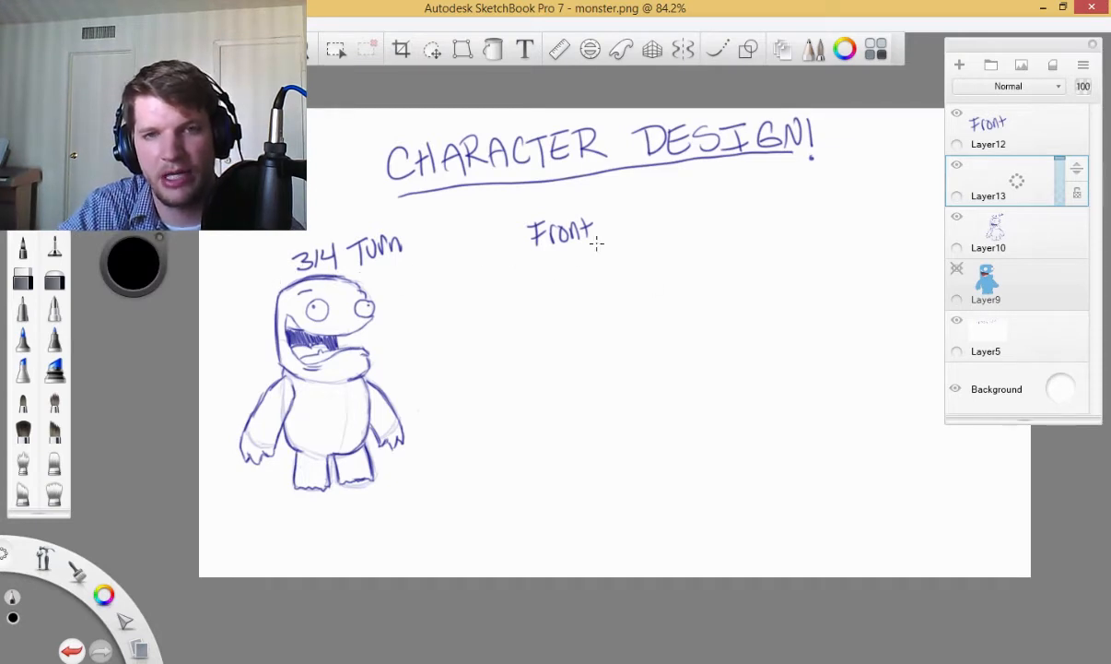
mouse_move(582, 271)
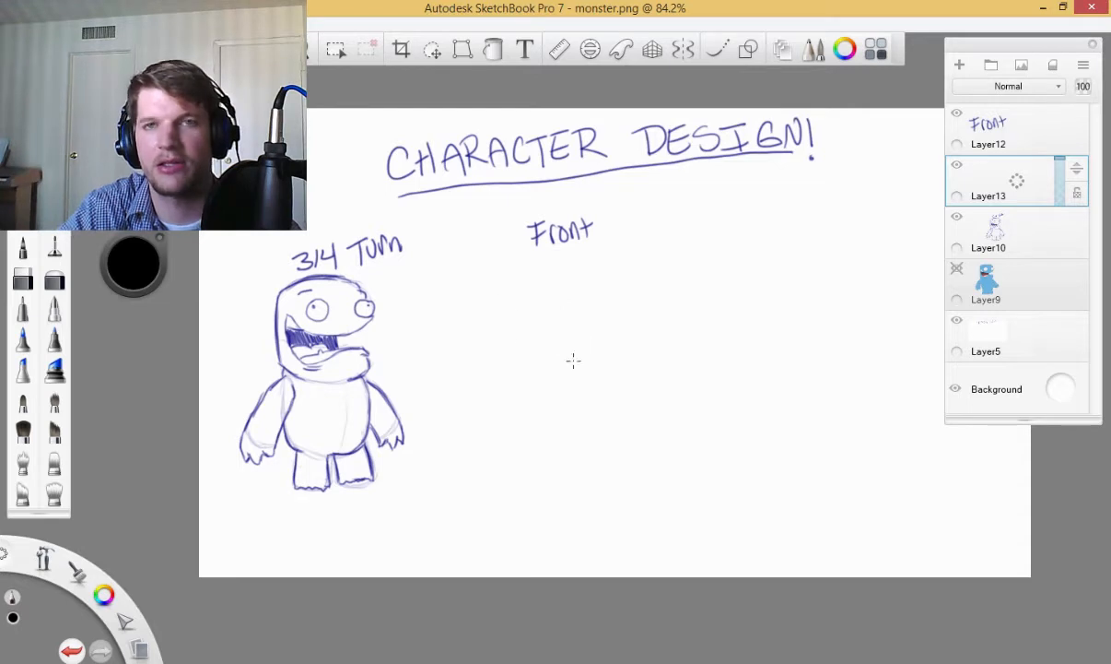
mouse_move(562, 360)
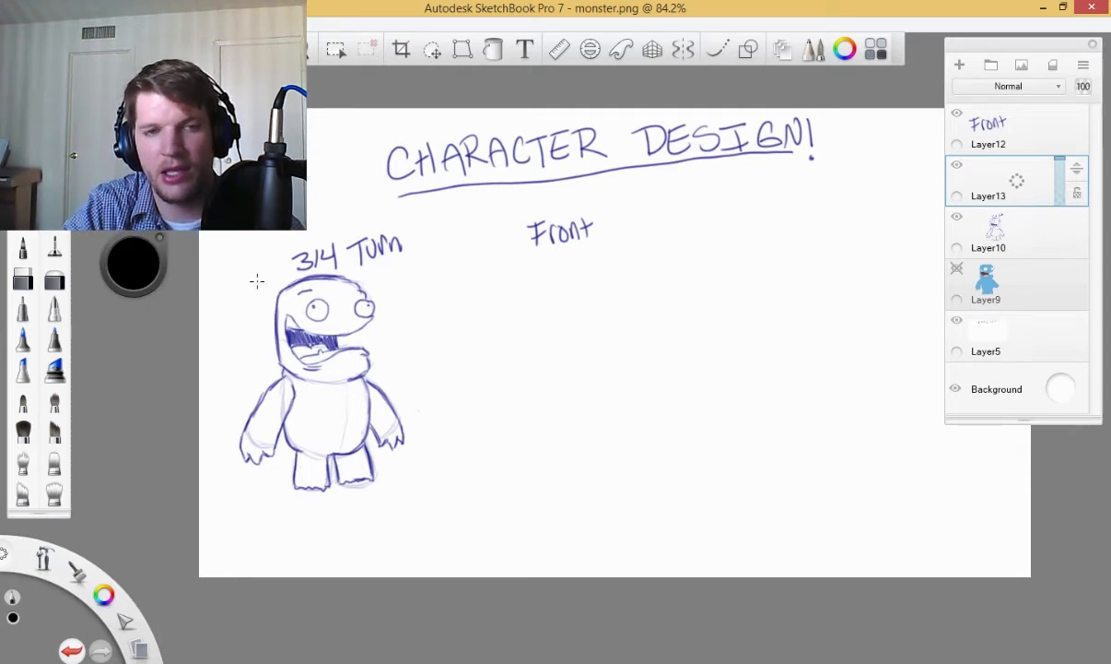
Draw straight Shift-constrained guide lines at head top, belly, feet and below the feet
drag(254, 280, 564, 280)
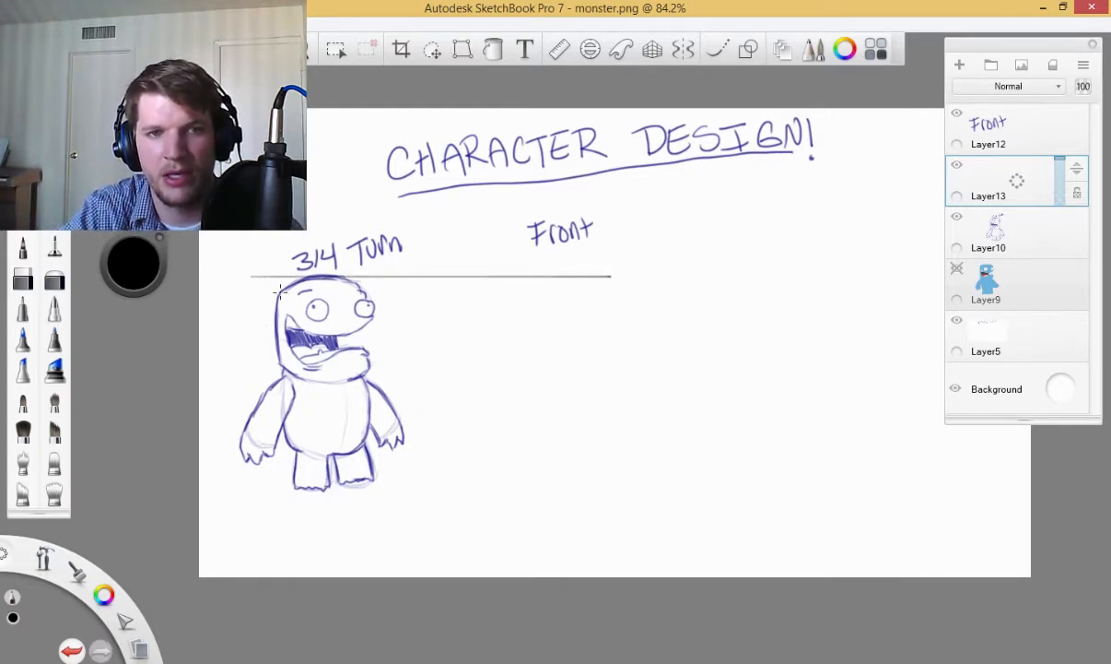
mouse_move(627, 277)
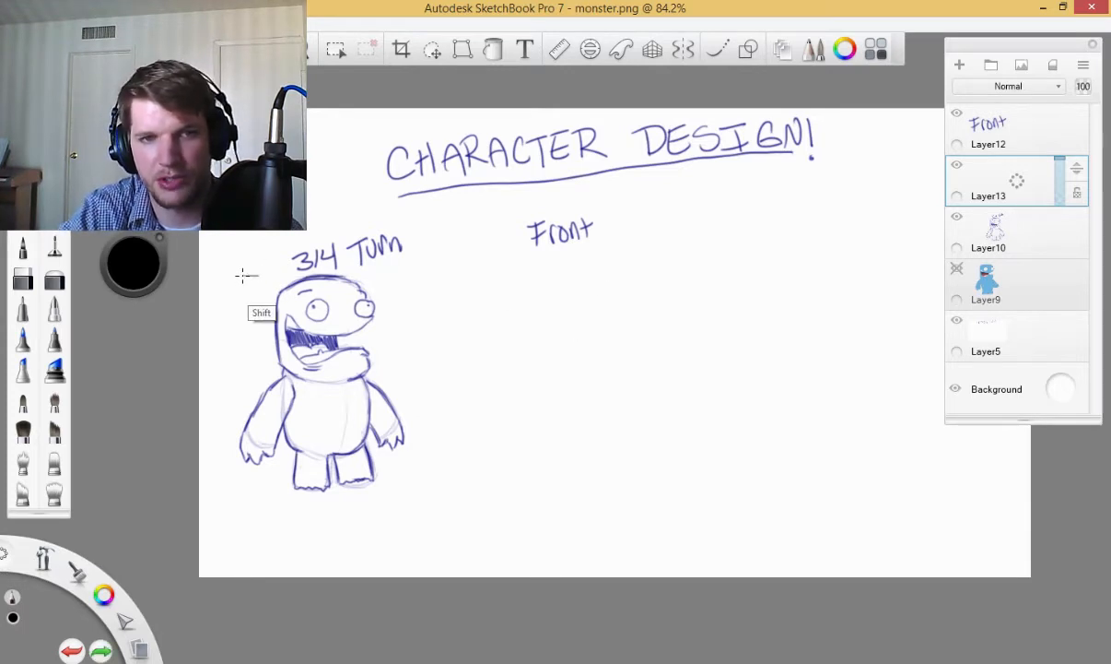
drag(244, 273, 931, 272)
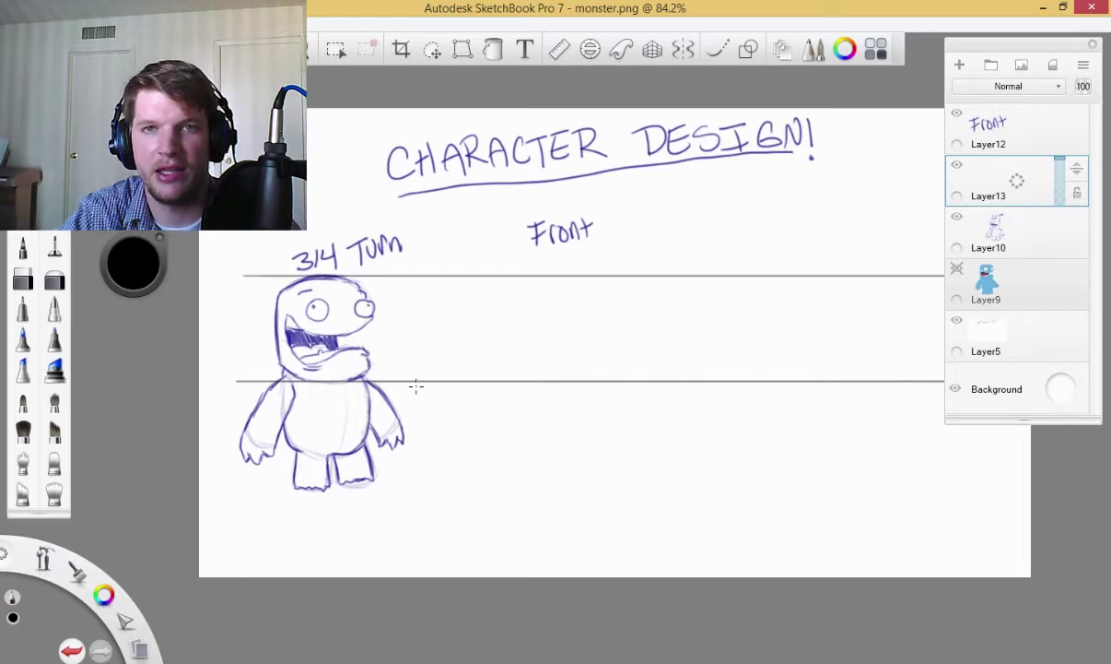
mouse_move(457, 340)
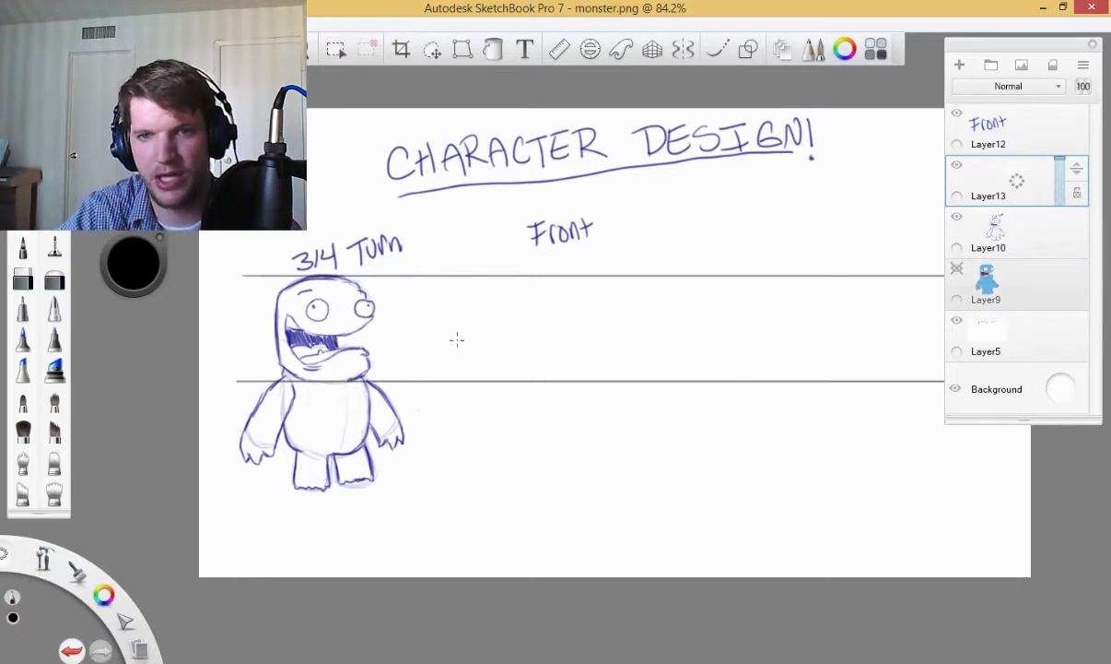
mouse_move(446, 322)
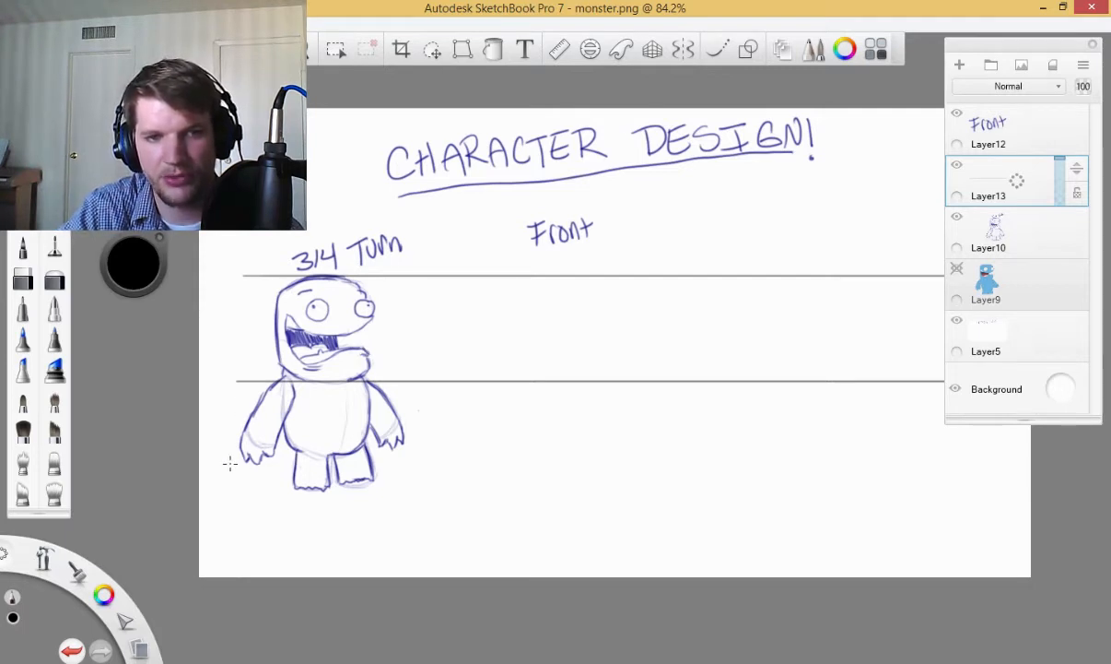
drag(230, 461, 1010, 460)
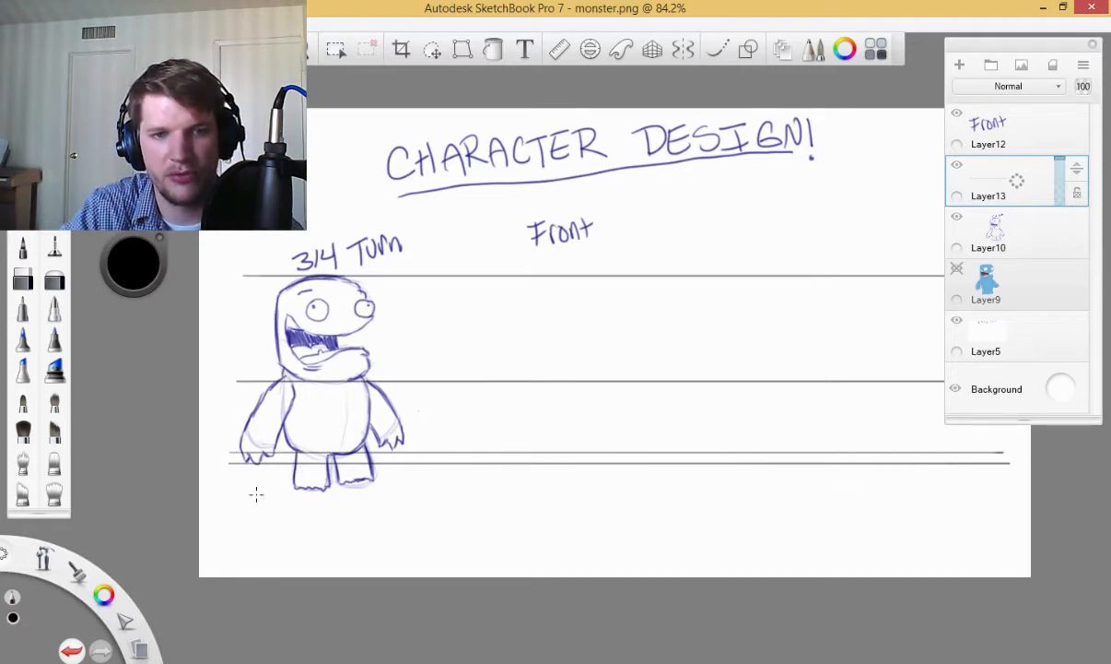
drag(238, 483, 981, 483)
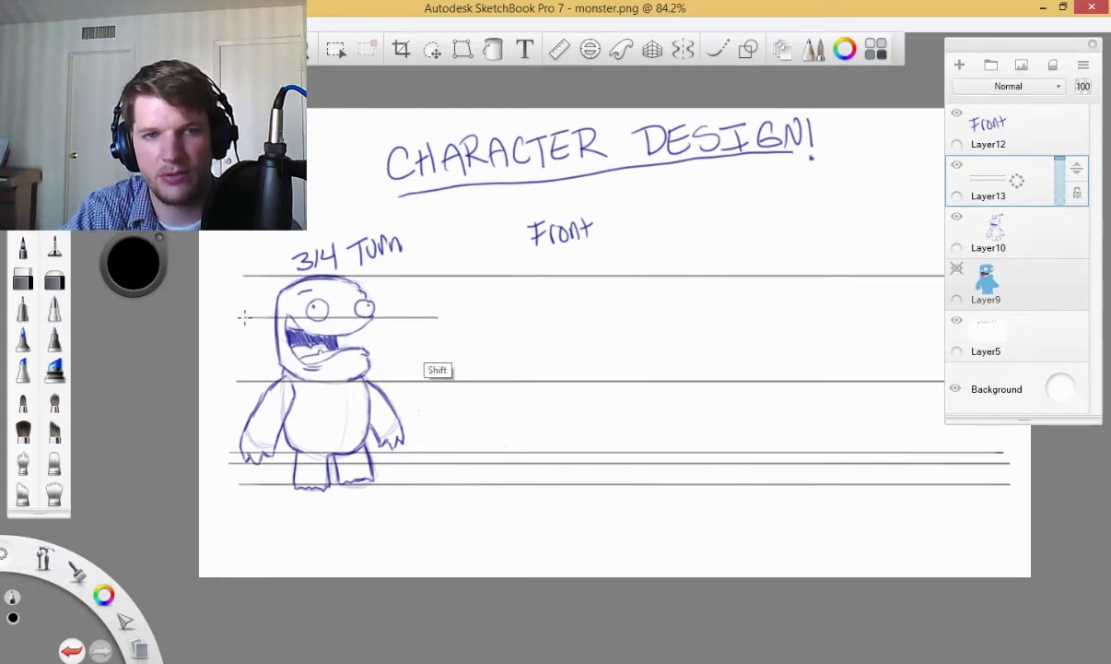
key(shift)
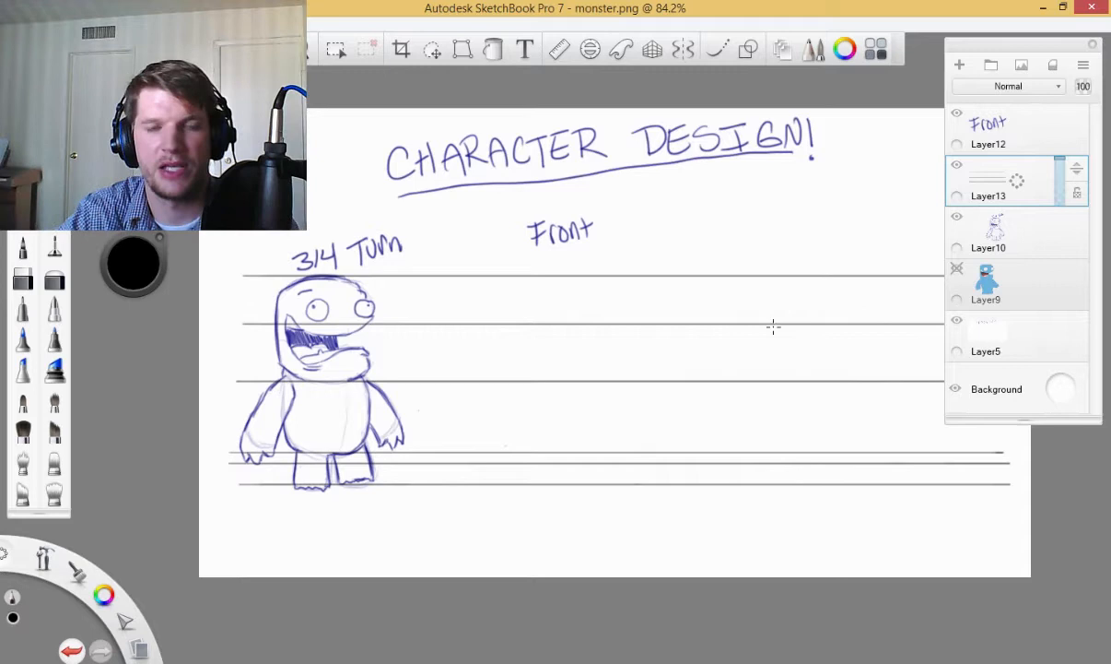
mouse_move(685, 314)
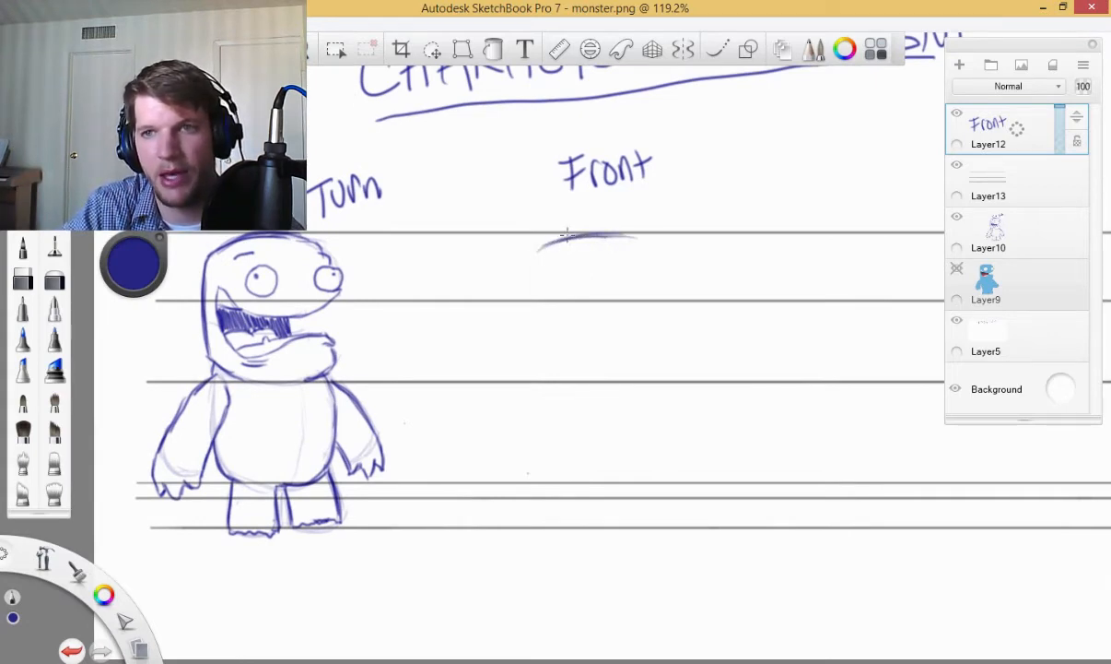
Sketch a rounded box head under 'Front' and a vertical centre line through it
drag(538, 242, 645, 241)
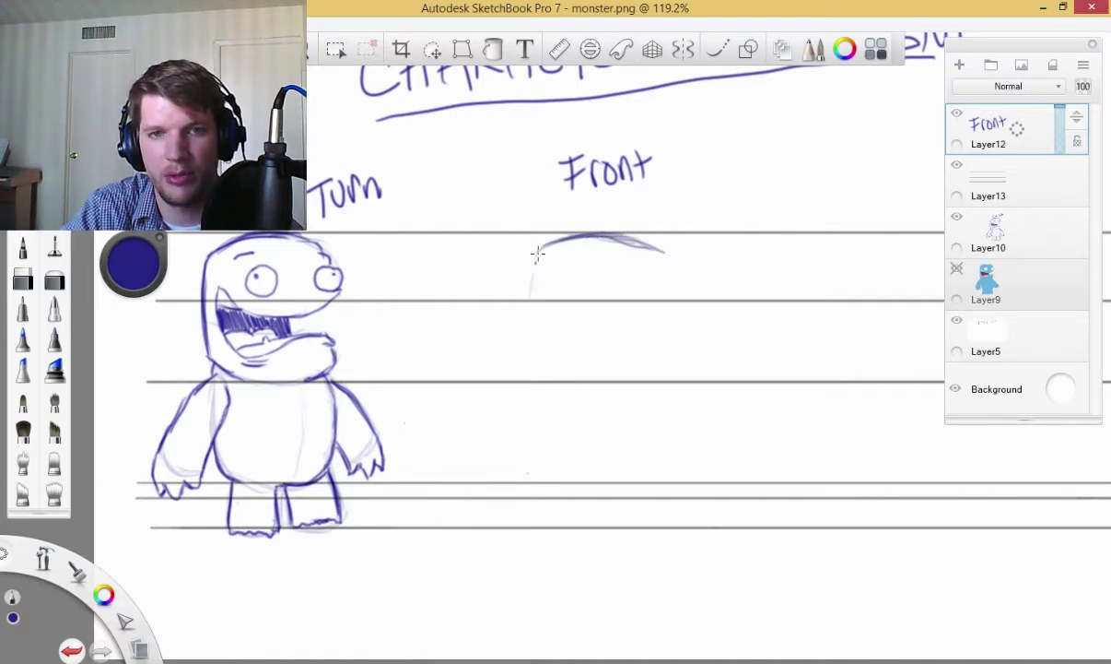
drag(535, 255, 531, 360)
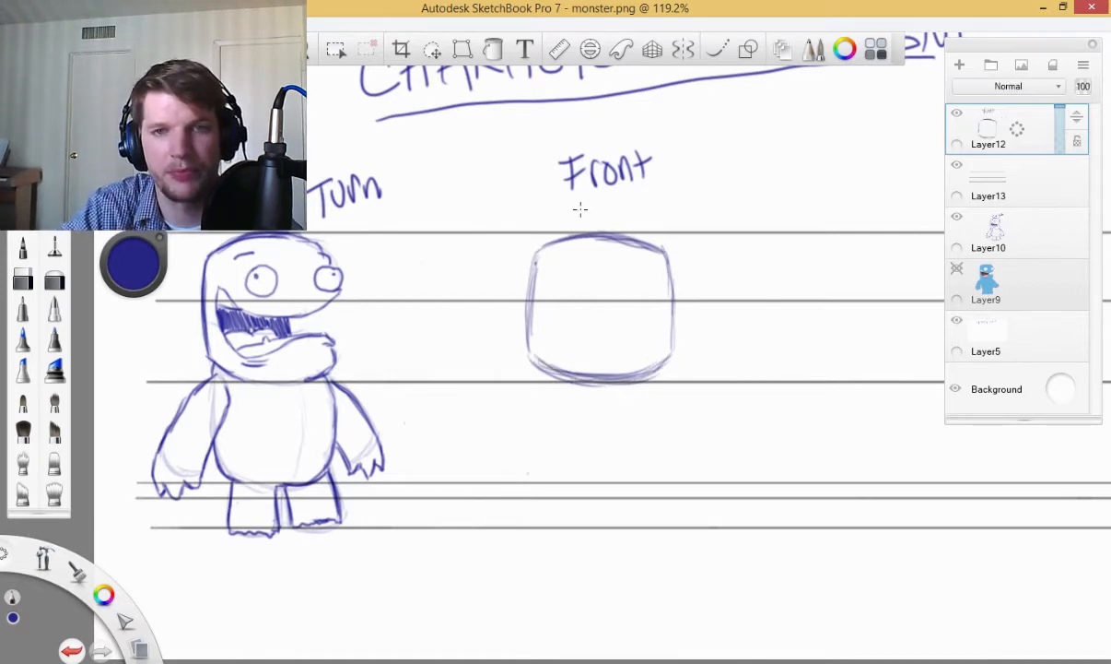
drag(597, 243, 597, 286)
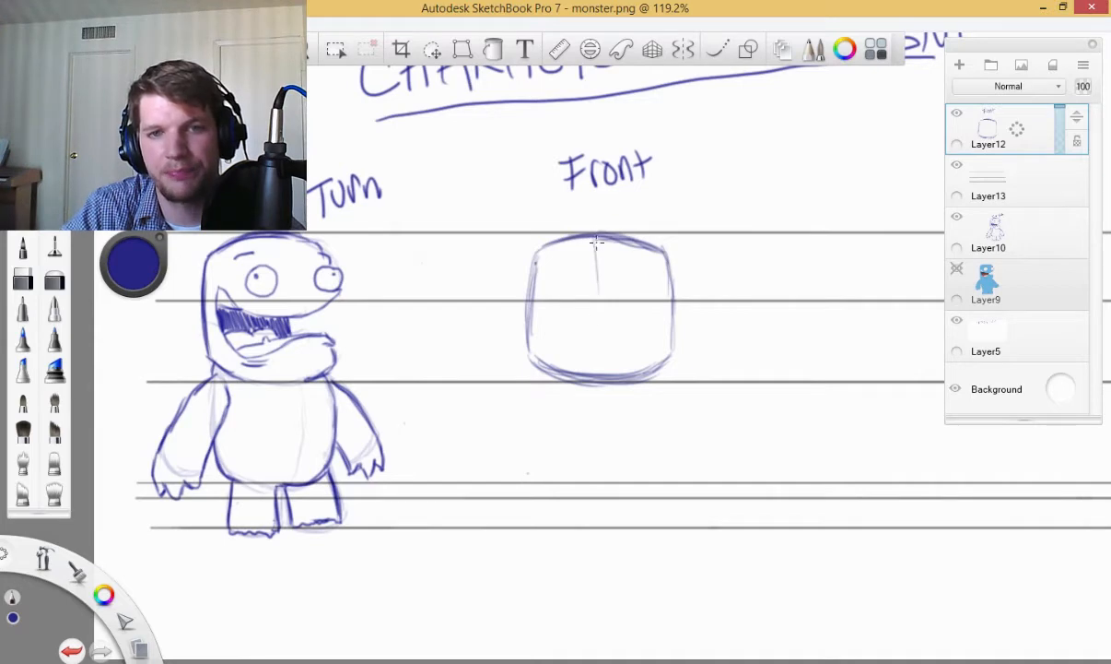
drag(597, 236, 597, 378)
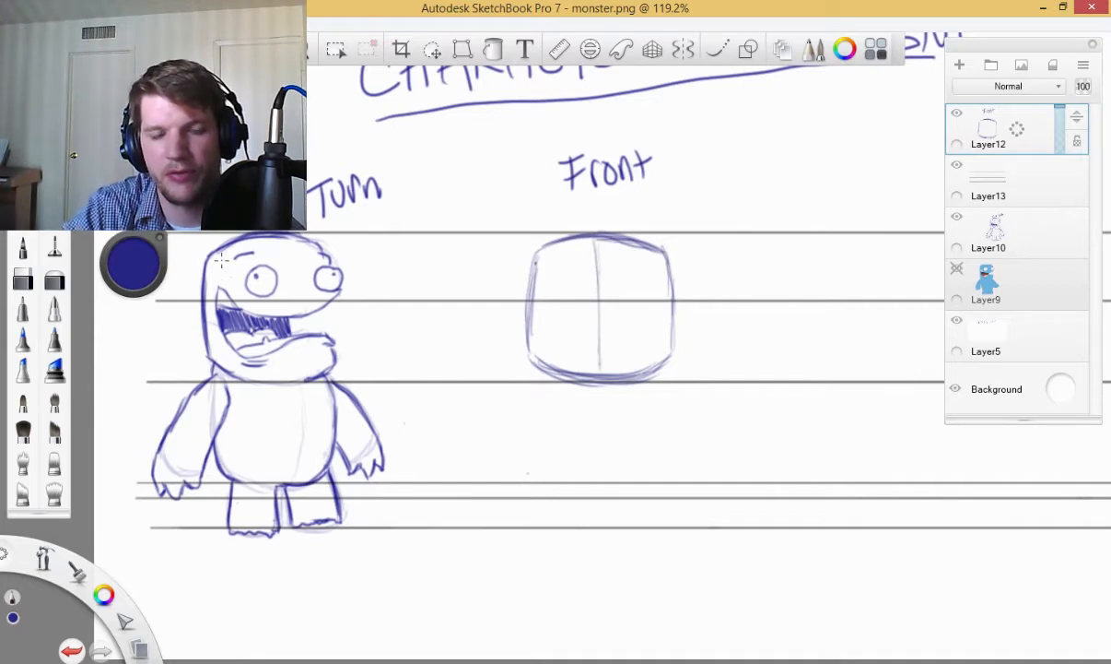
mouse_move(545, 287)
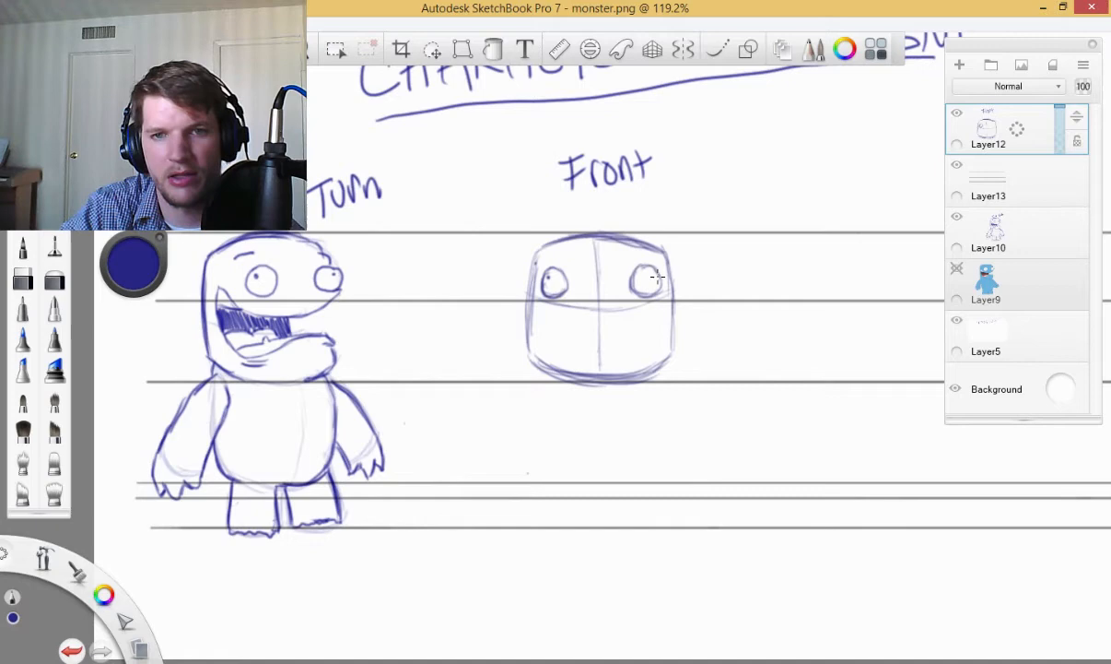
mouse_move(549, 317)
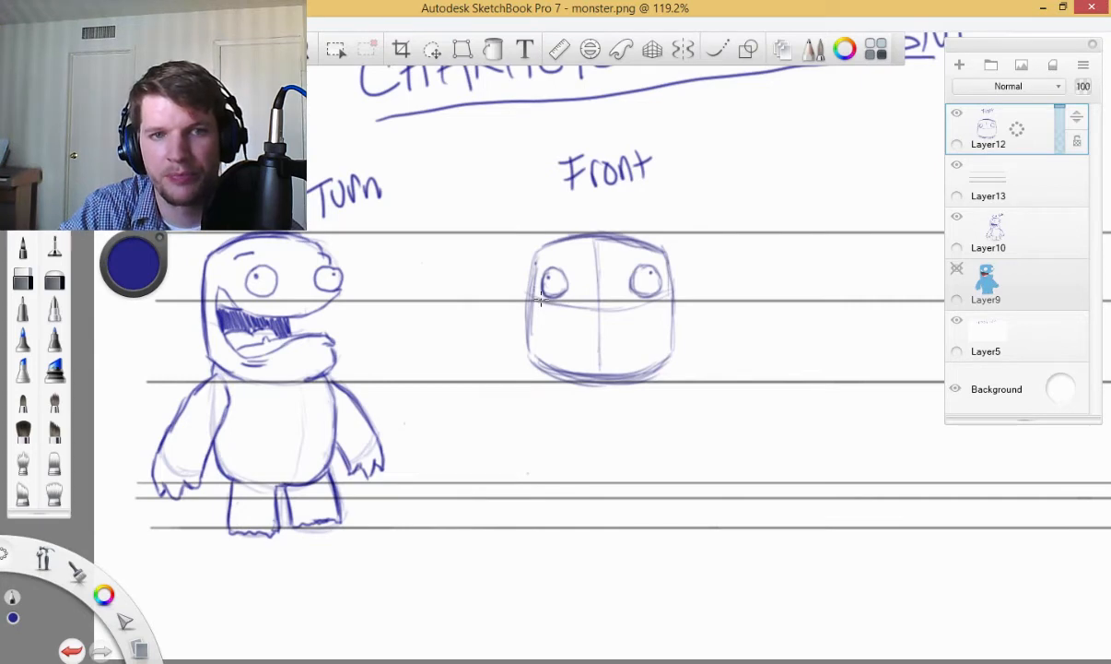
Darken the pupils and draw a wide open mouth with teeth on the front head
drag(572, 310, 627, 317)
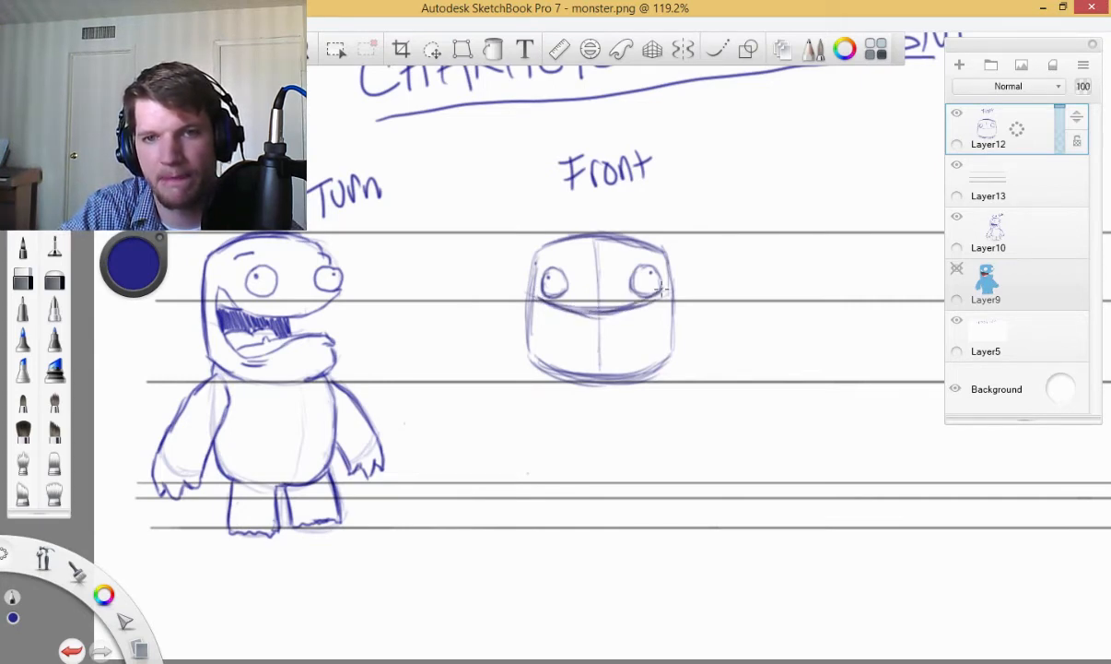
drag(538, 299, 663, 294)
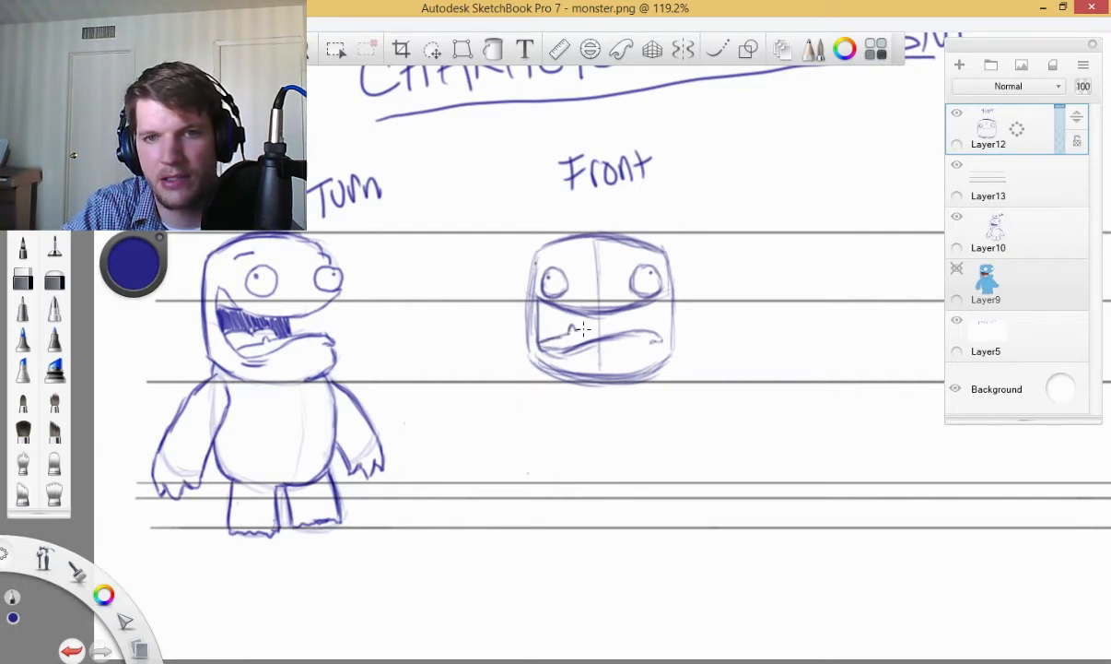
drag(571, 331, 663, 335)
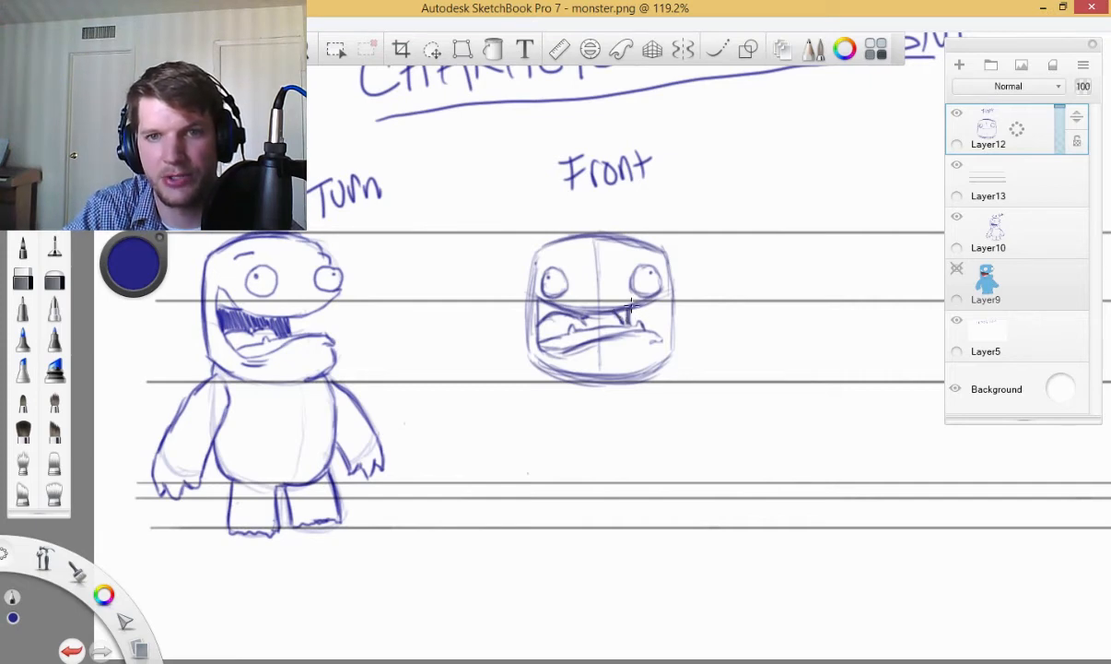
mouse_move(542, 310)
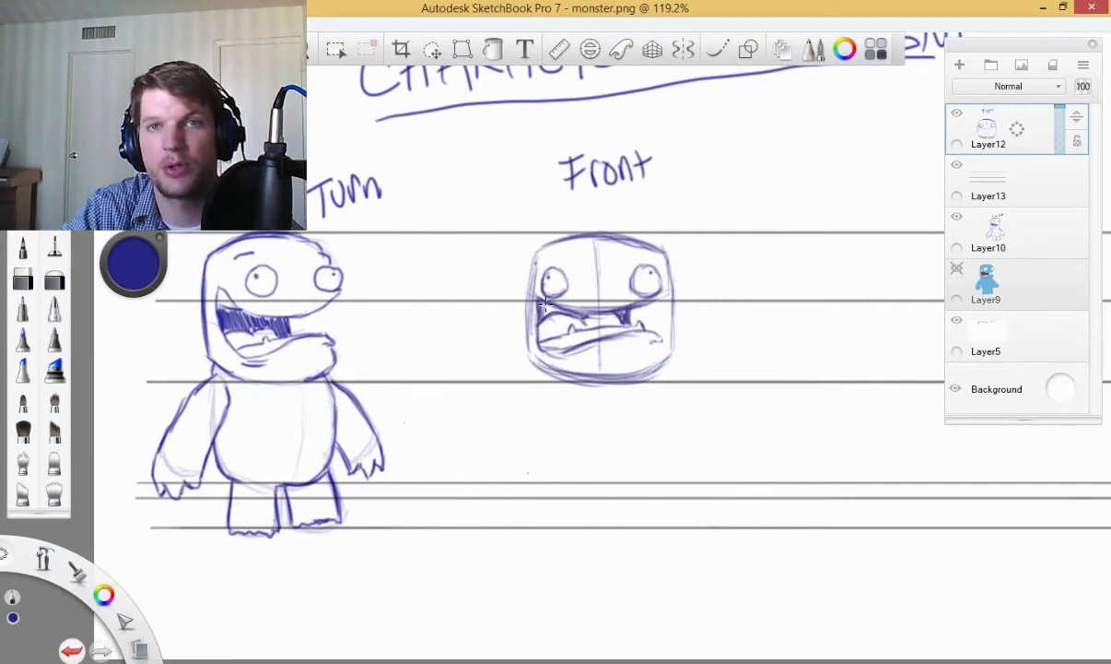
mouse_move(553, 261)
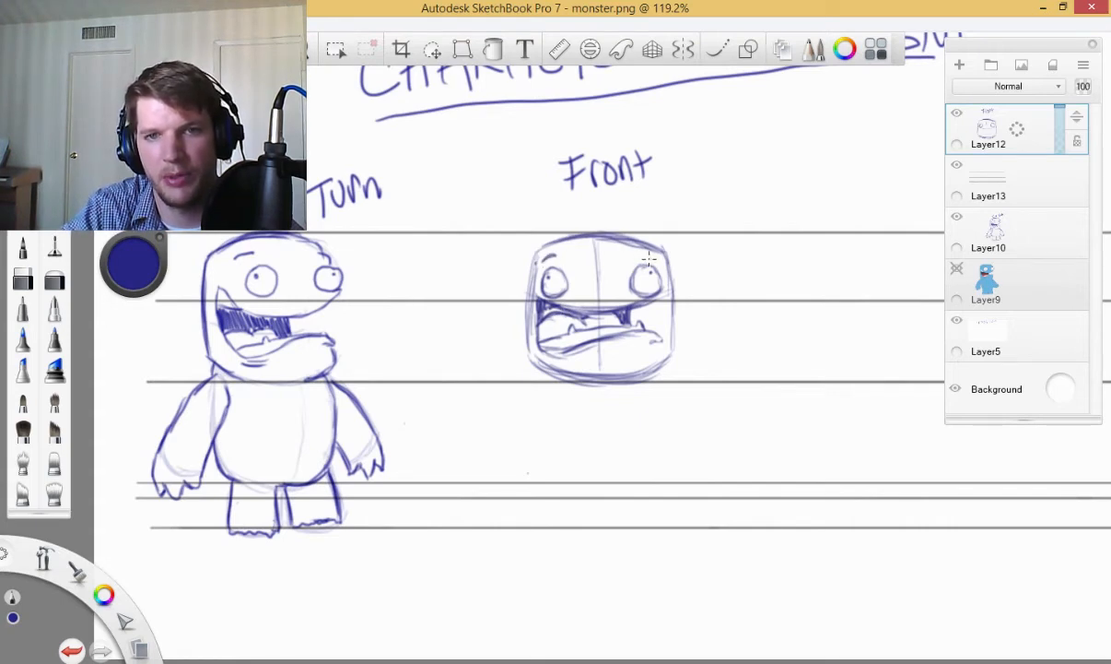
mouse_move(496, 251)
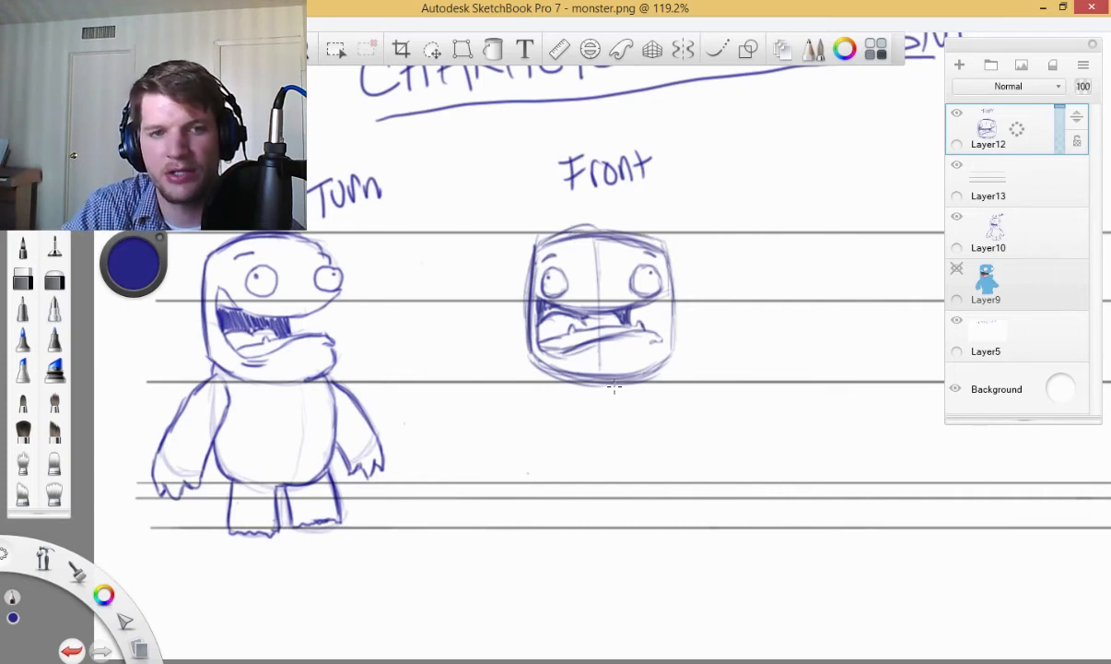
mouse_move(535, 386)
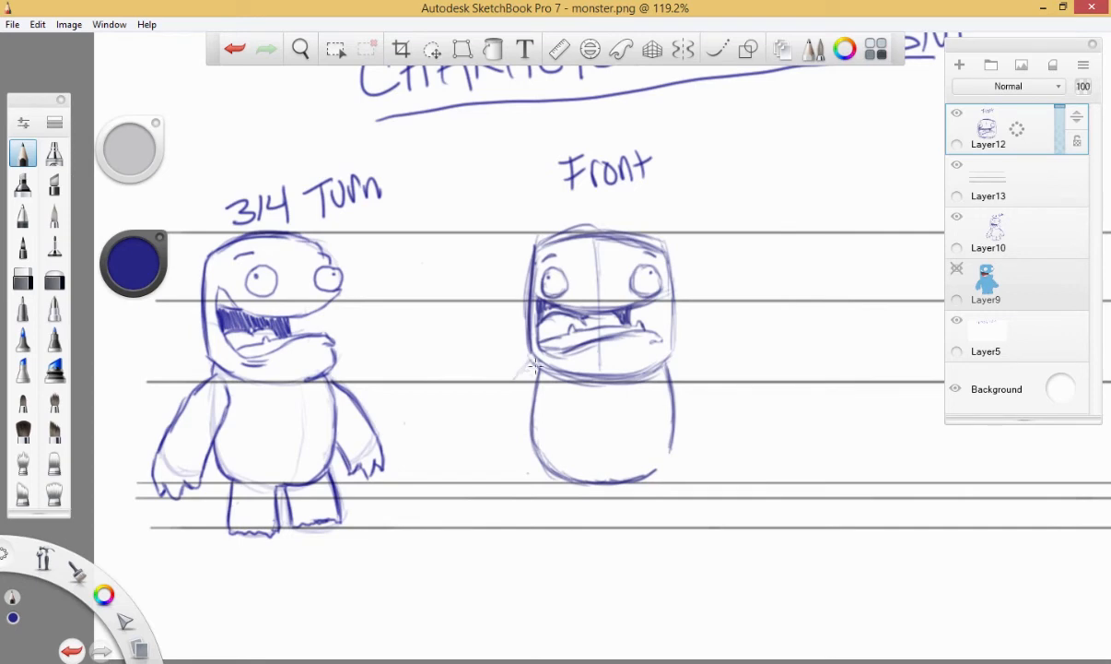
Sketch the left arm, clawed right arm, and legs with feet along the guide lines
drag(539, 369, 477, 489)
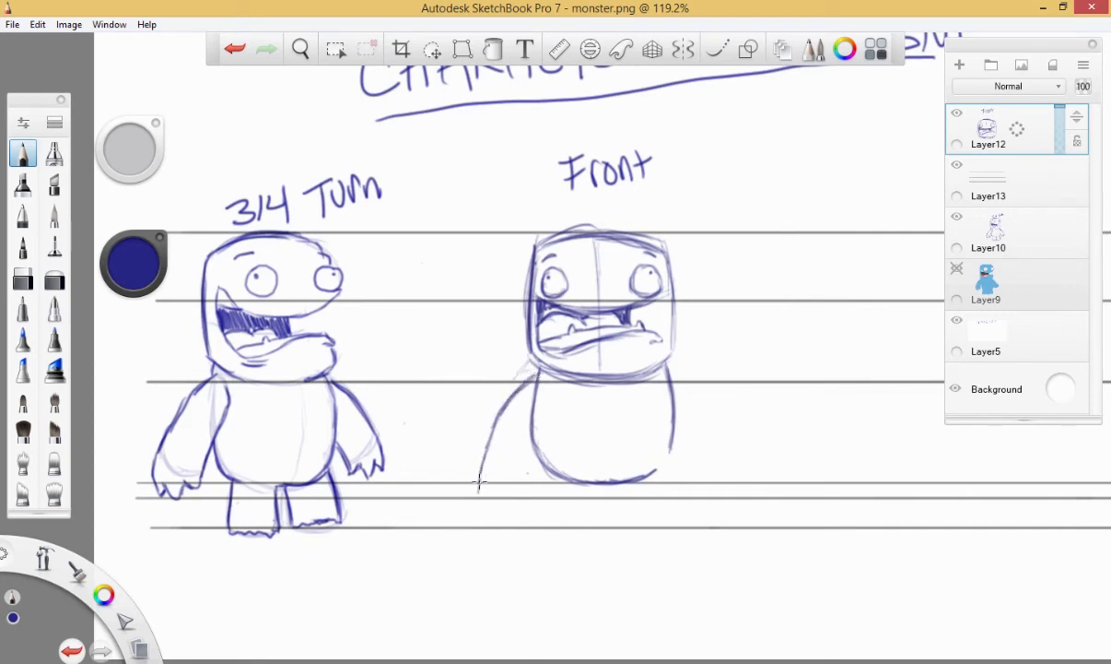
drag(480, 479, 531, 438)
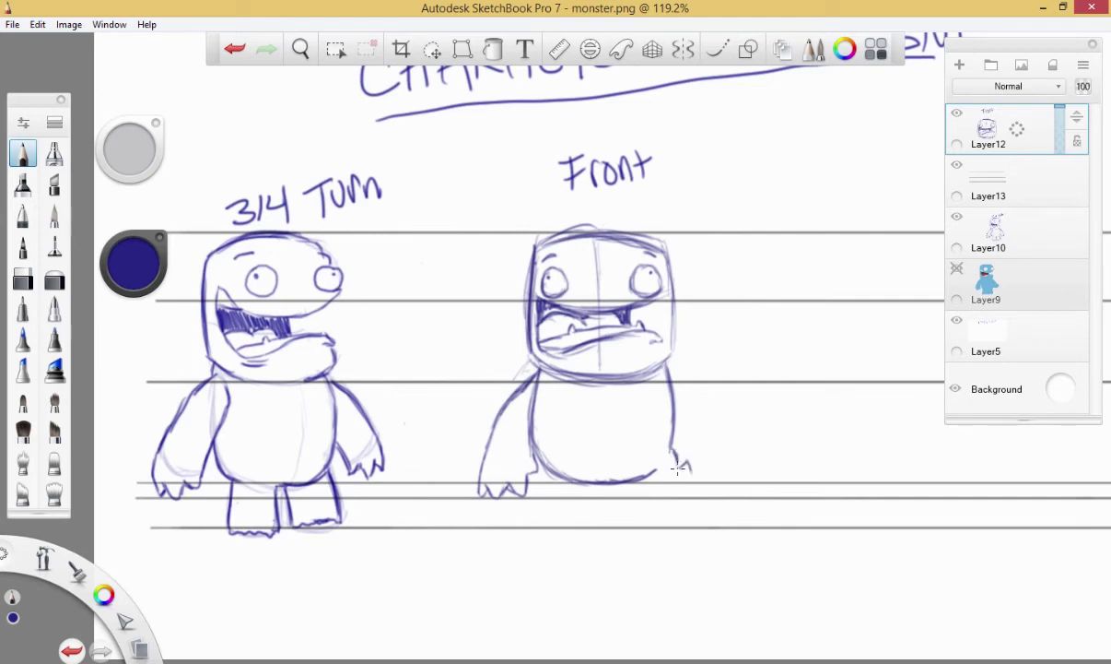
drag(660, 464, 706, 482)
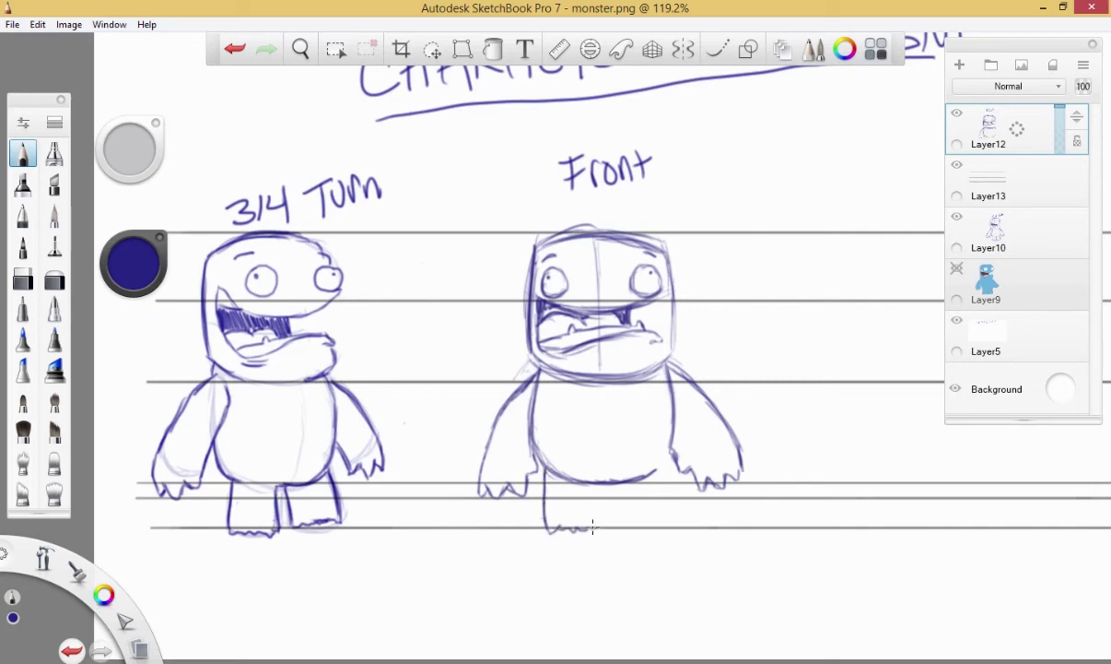
drag(571, 480, 645, 516)
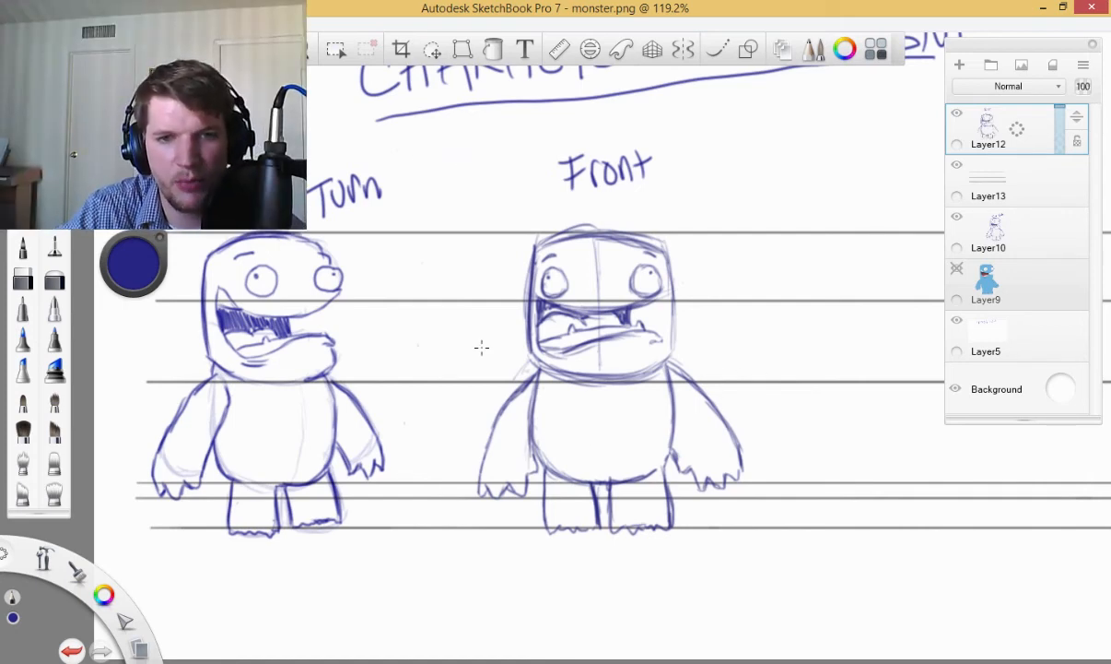
mouse_move(363, 258)
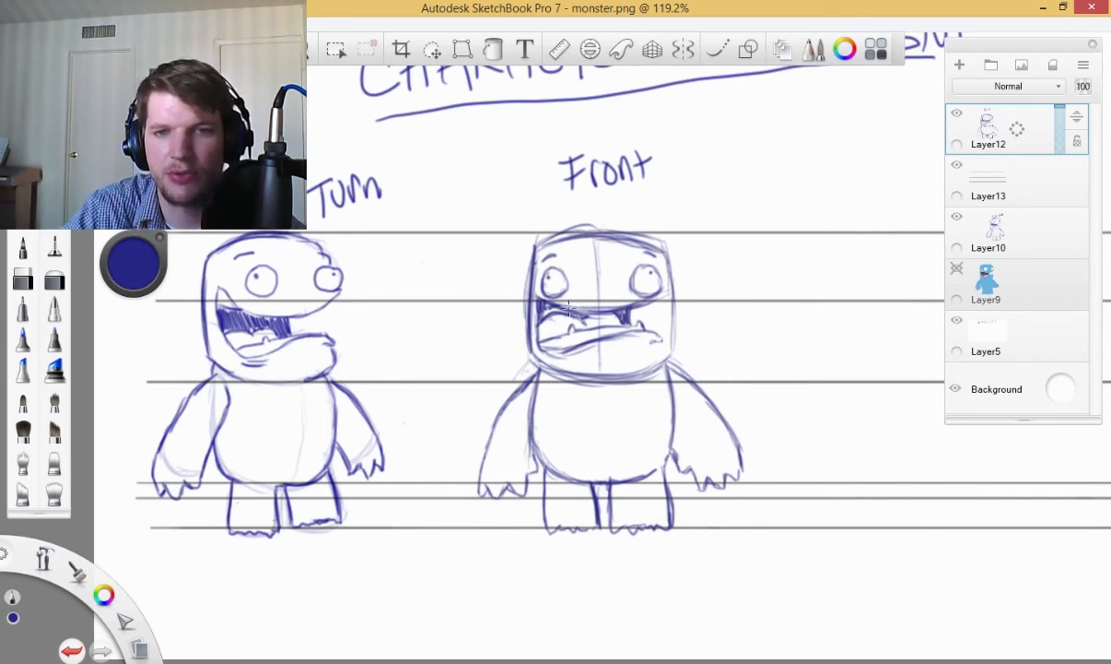
mouse_move(480, 407)
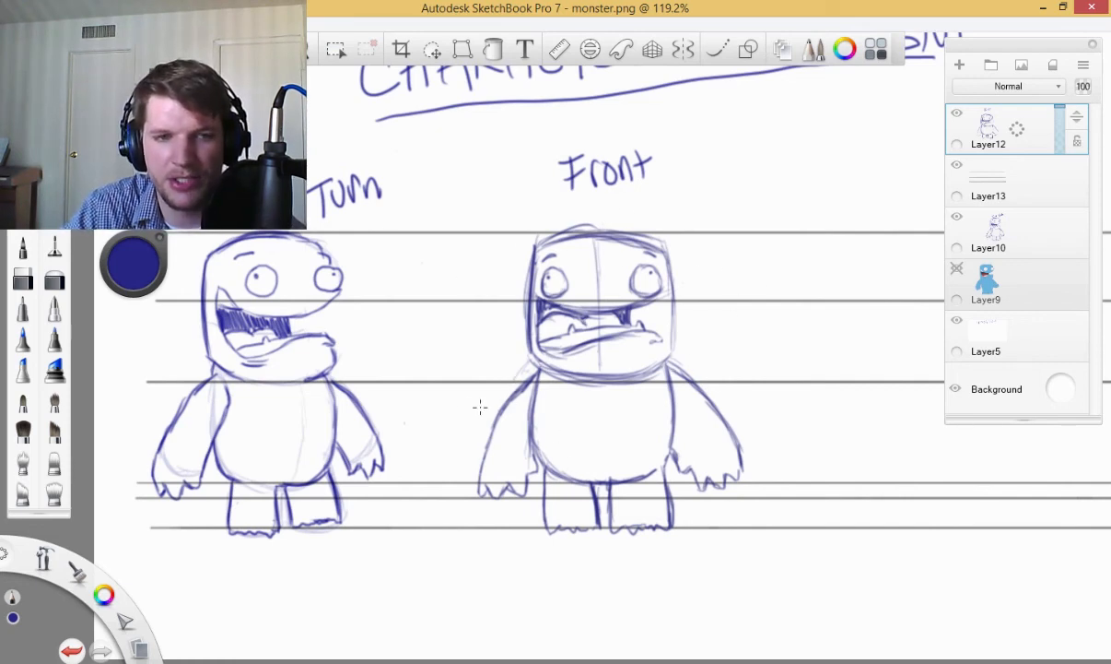
mouse_move(513, 372)
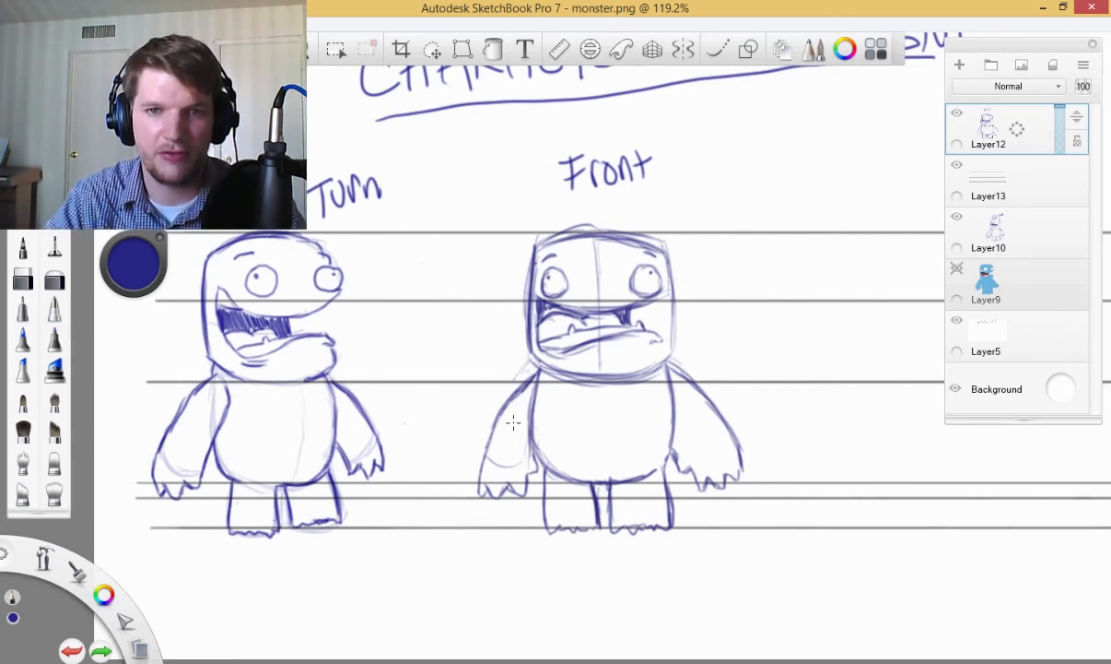
mouse_move(639, 280)
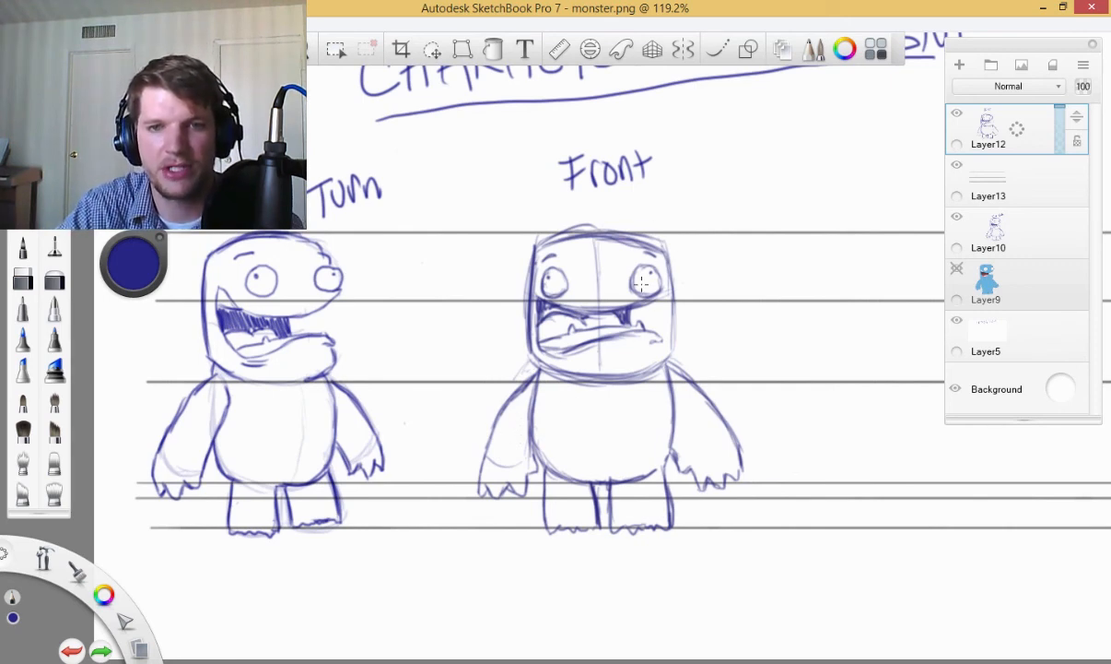
mouse_move(777, 228)
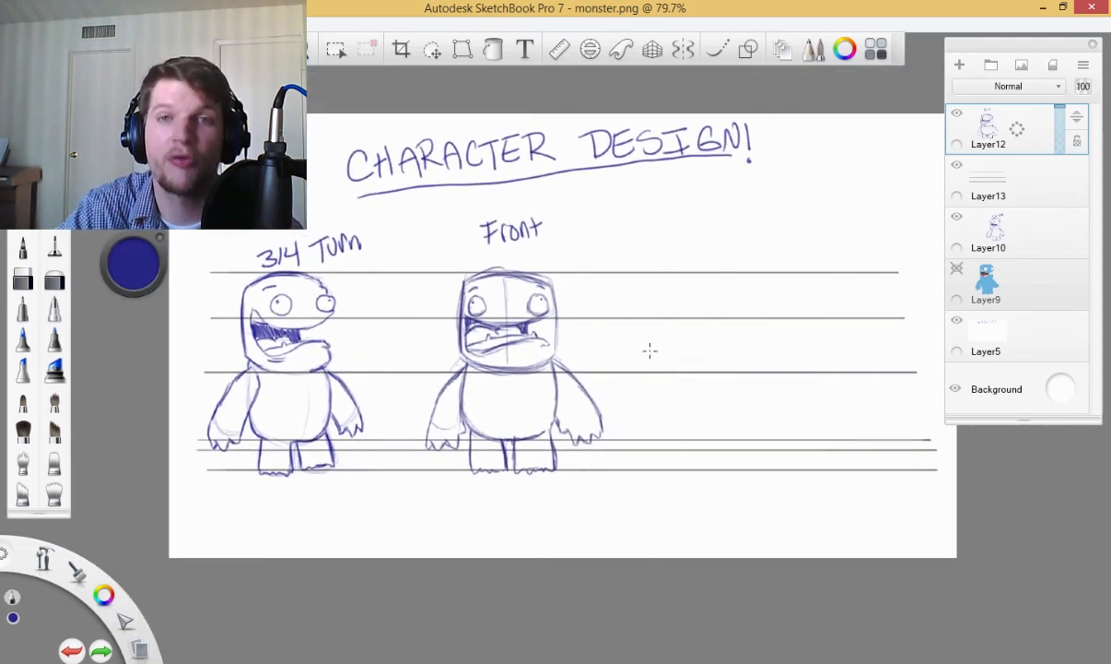
mouse_move(748, 346)
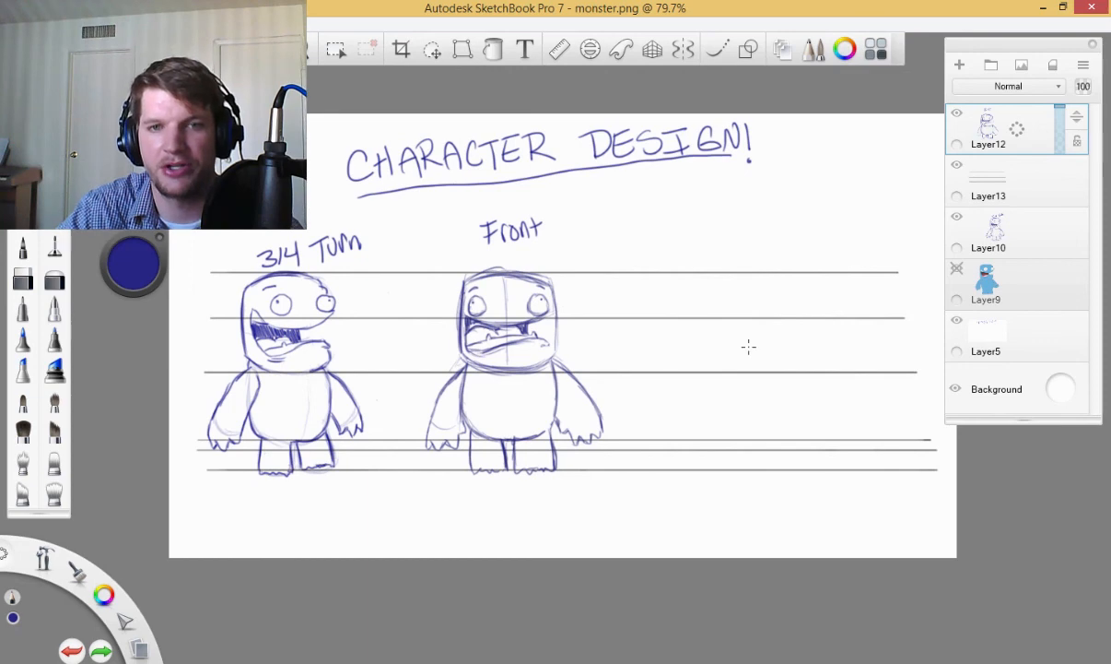
mouse_move(650, 339)
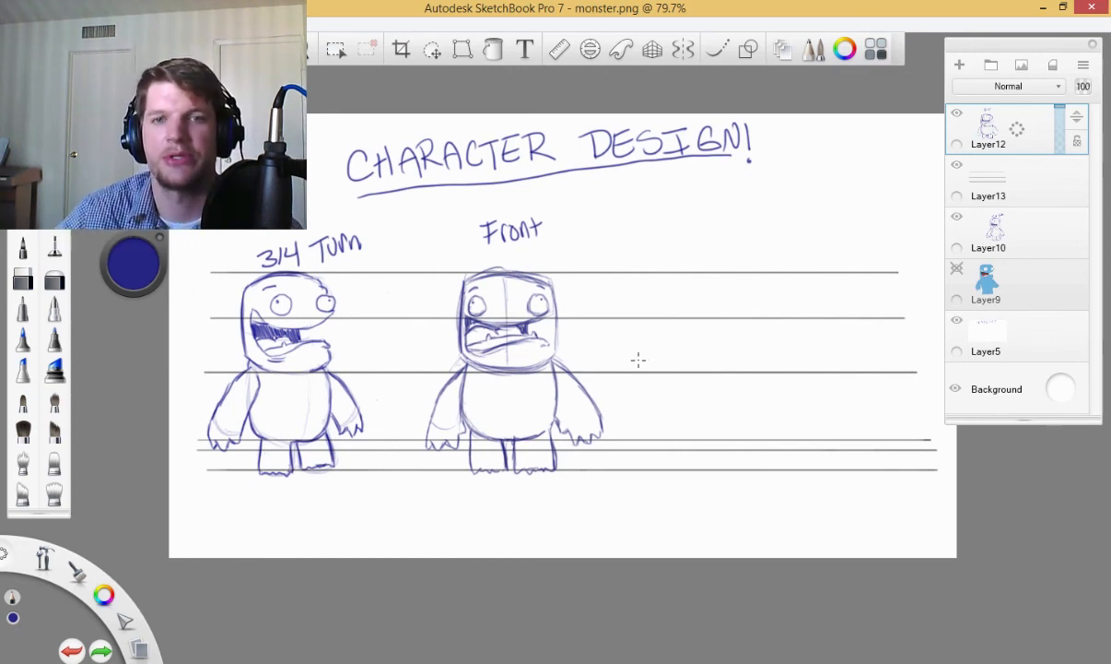
mouse_move(671, 328)
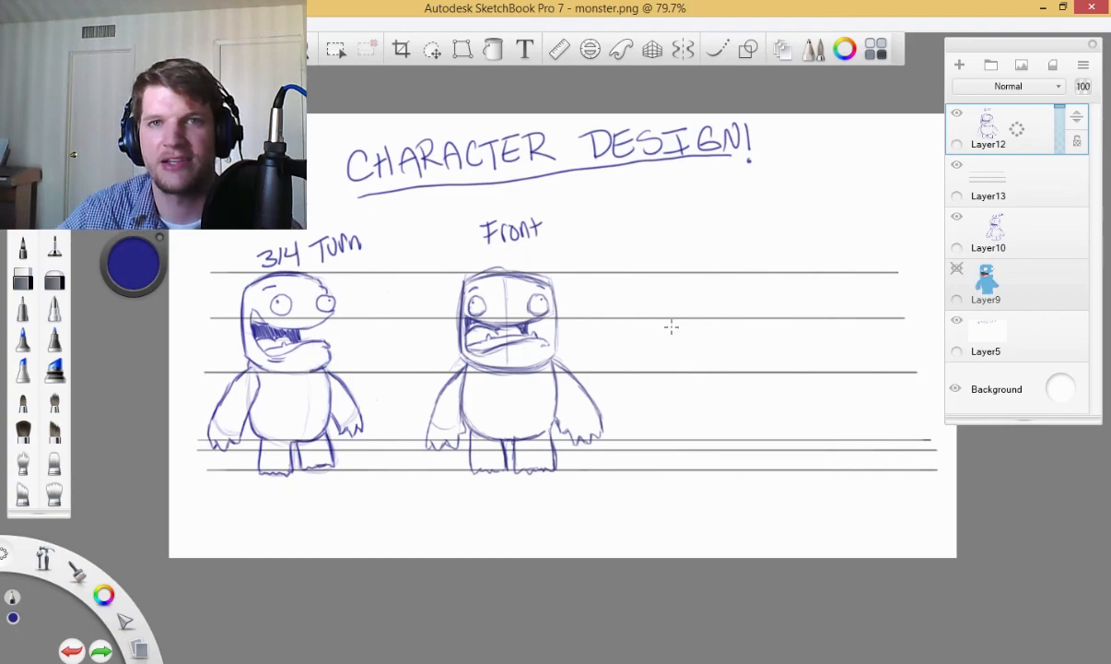